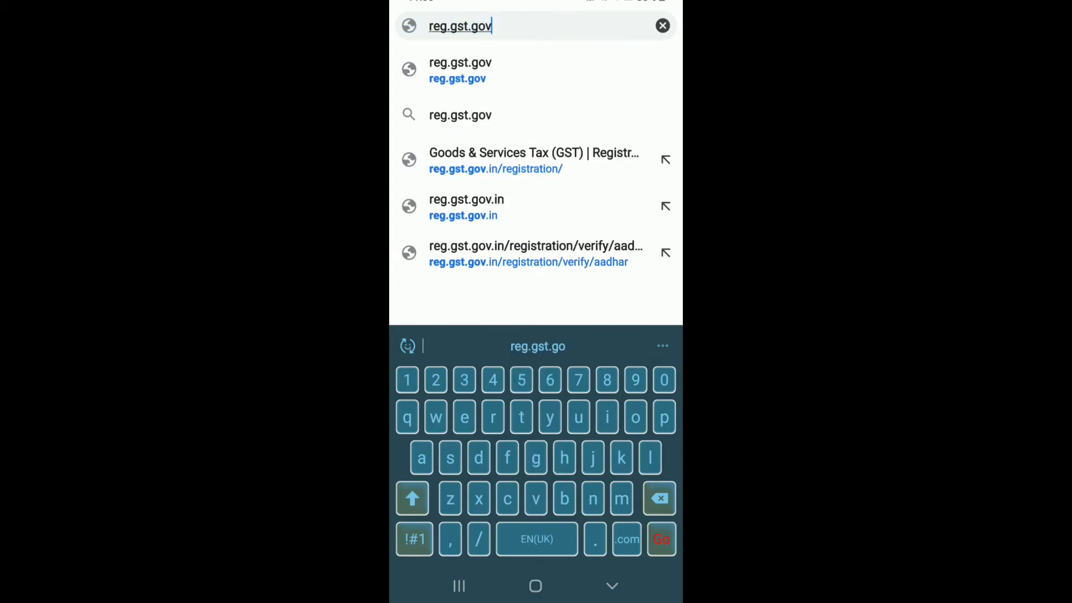
- Load the GST New Registration form at reg.gst.gov.in/registration
click(534, 159)
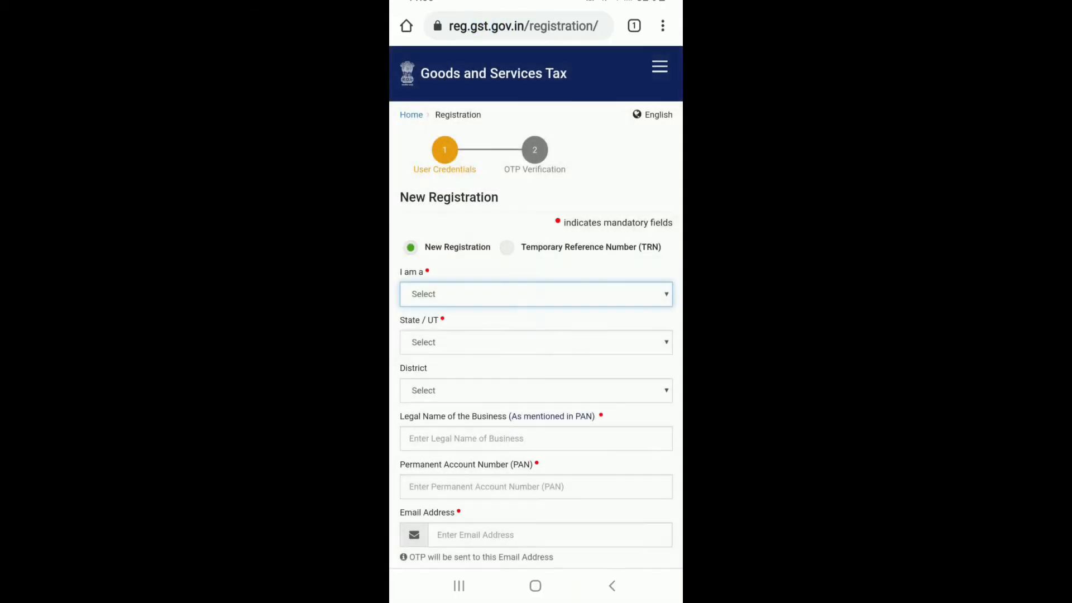
- Show the 'I am a' applicant-type choices: Taxpayer, Tax Deductor, GST Practitioner
scroll(down, 3)
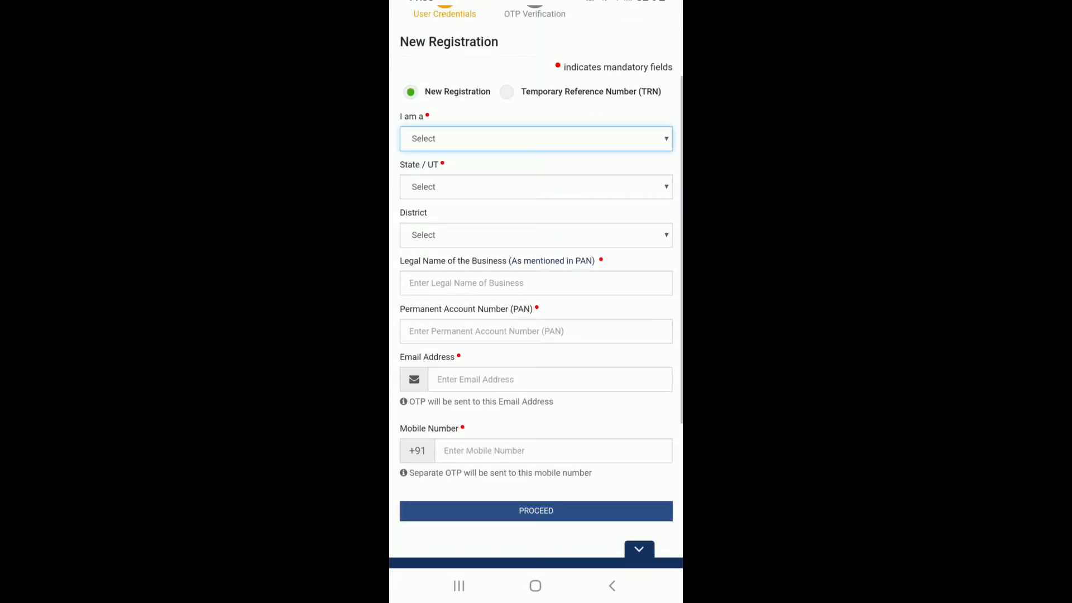
scroll(down, 3)
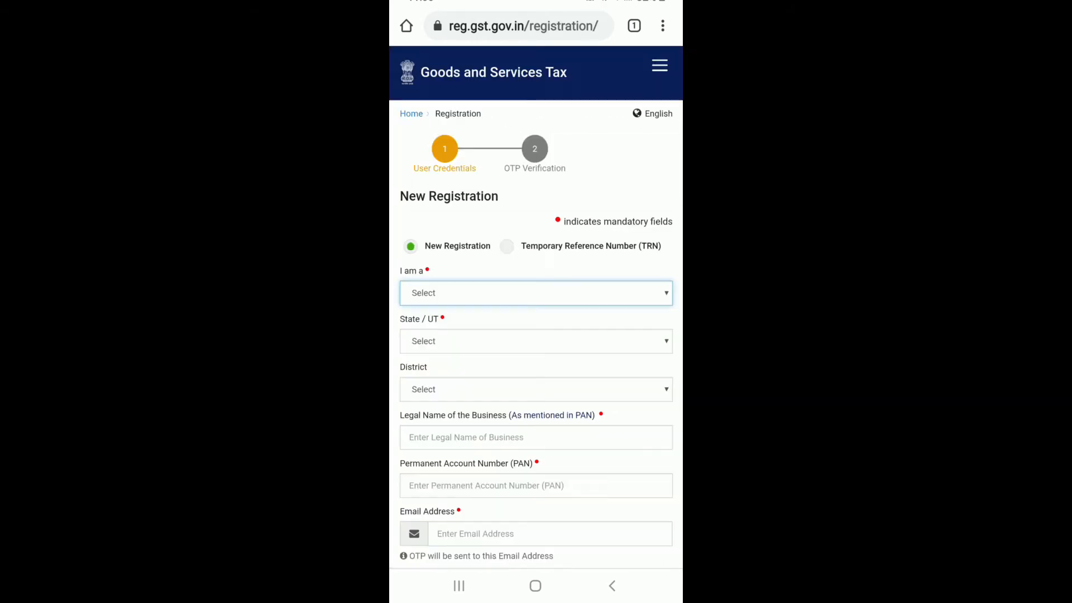
click(535, 292)
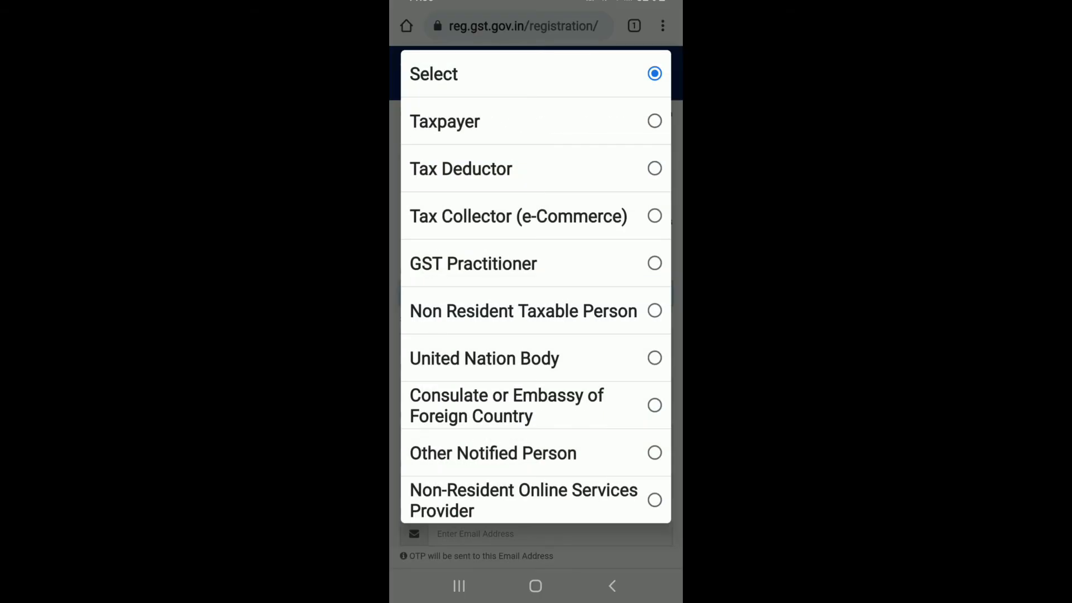
- Choose Taxpayer as applicant, Goa as State/UT and South Goa as district
click(445, 121)
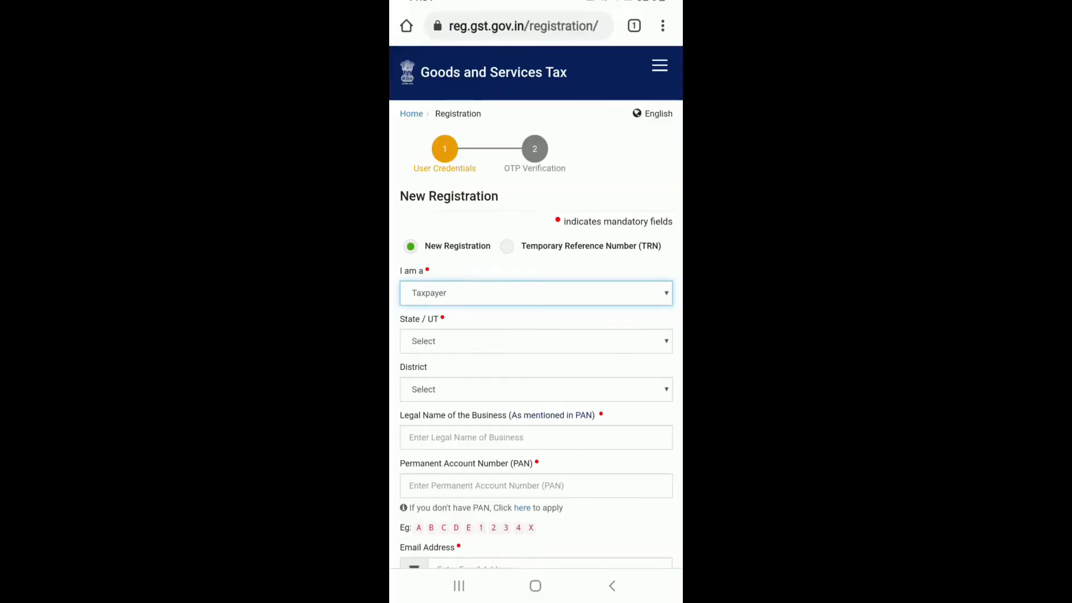
scroll(down, 3)
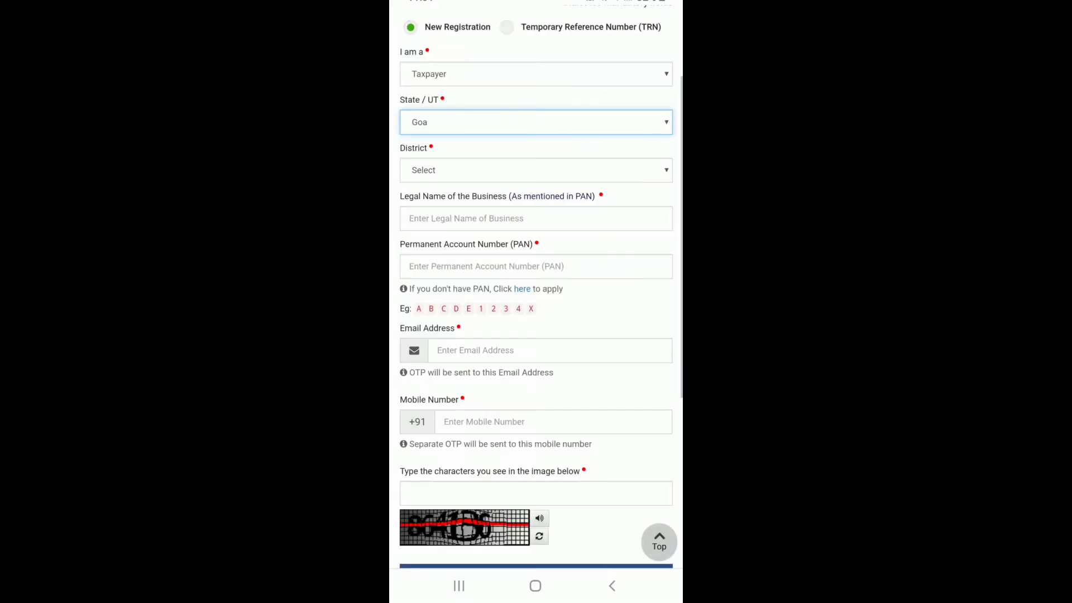
click(535, 170)
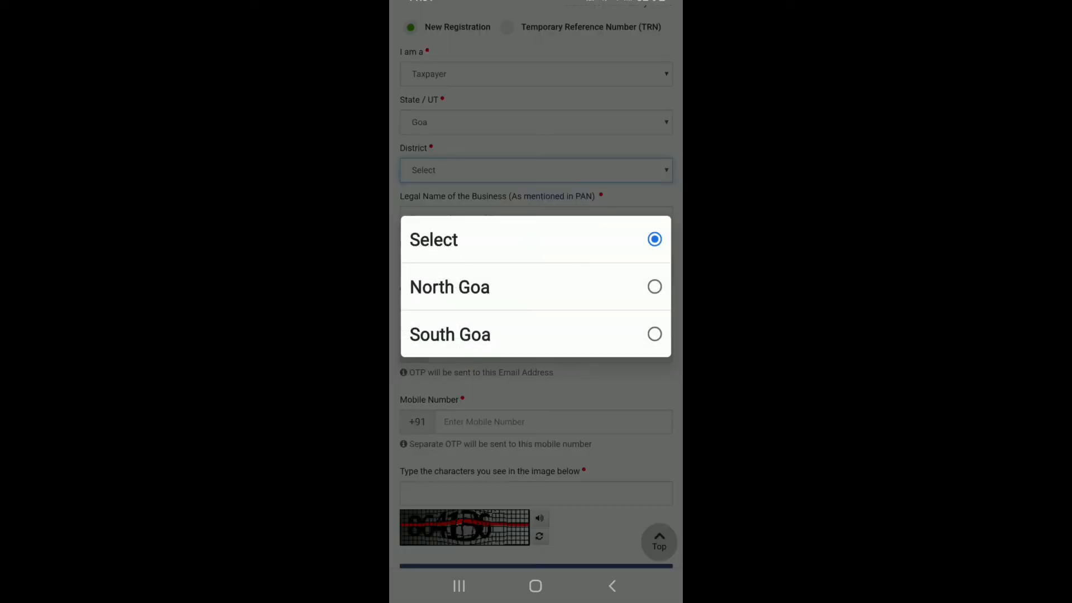
click(450, 334)
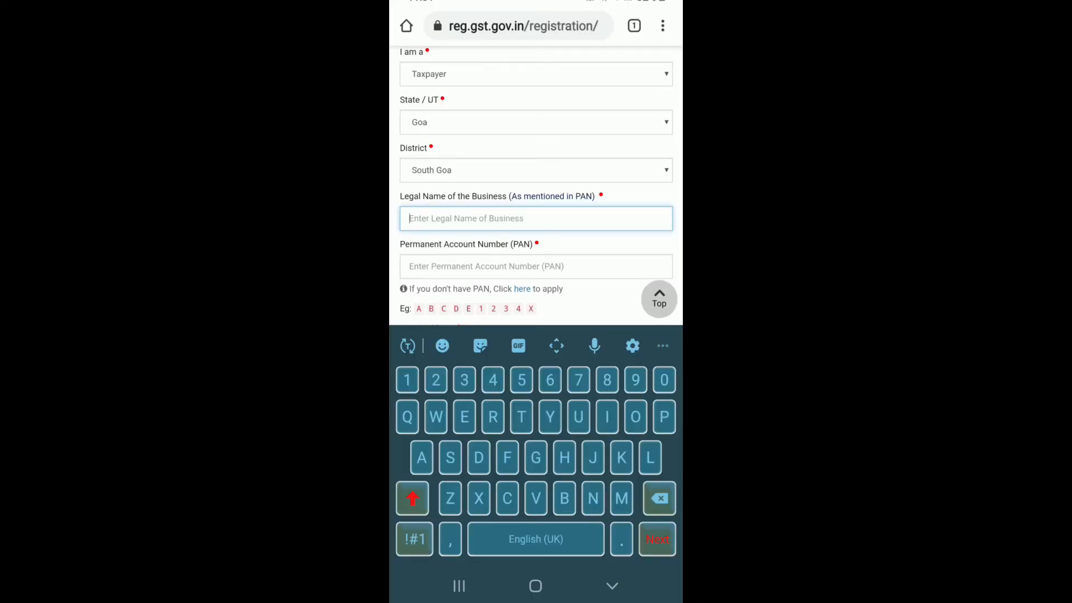
- Enter 'Goa textiles' as the Legal Name of the Business
text(Goa textiles)
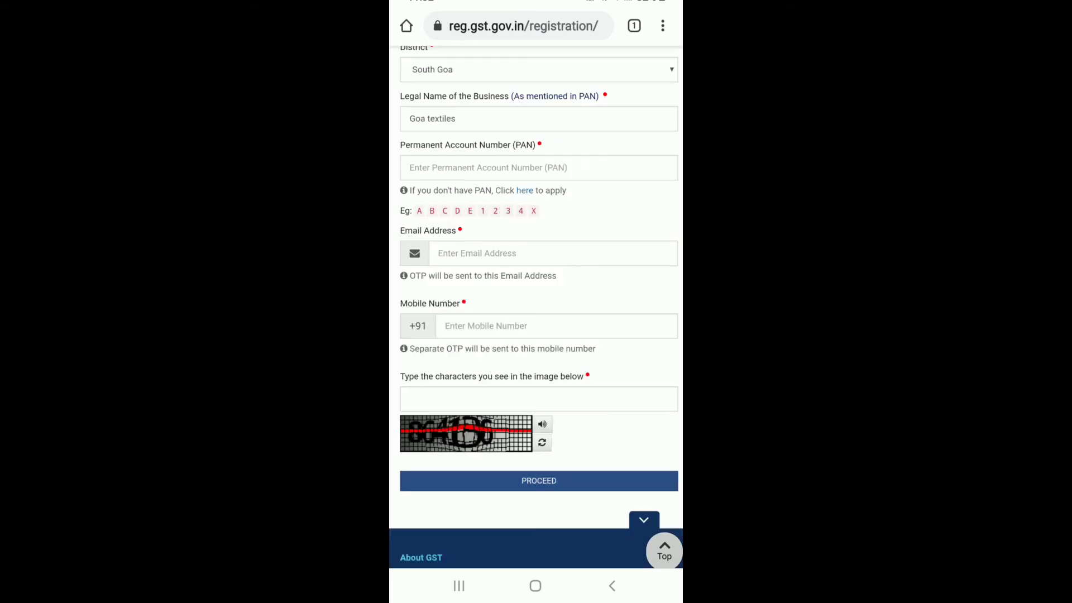
click(538, 167)
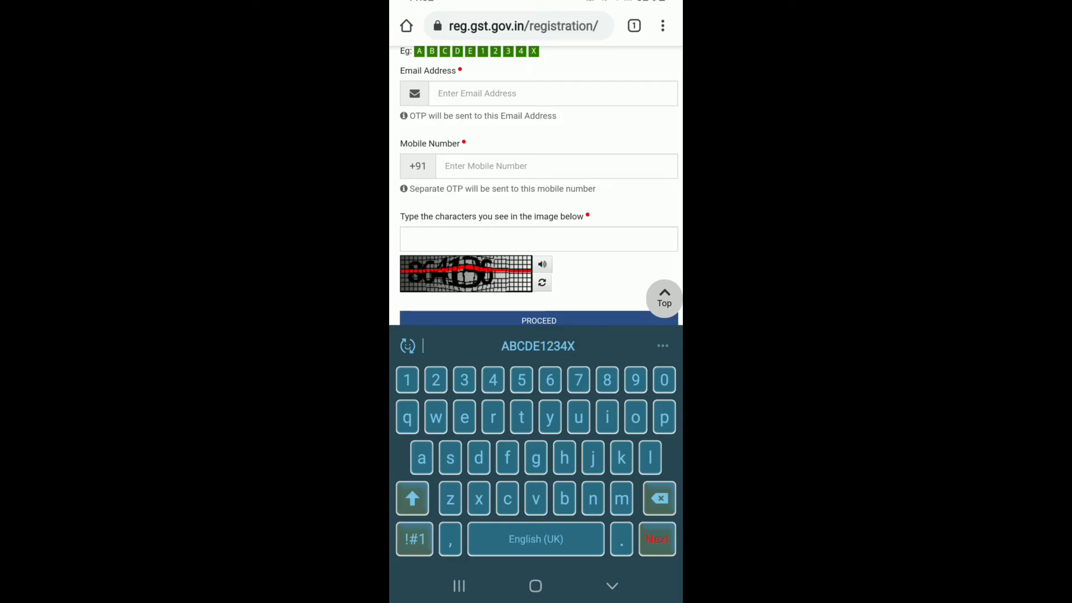
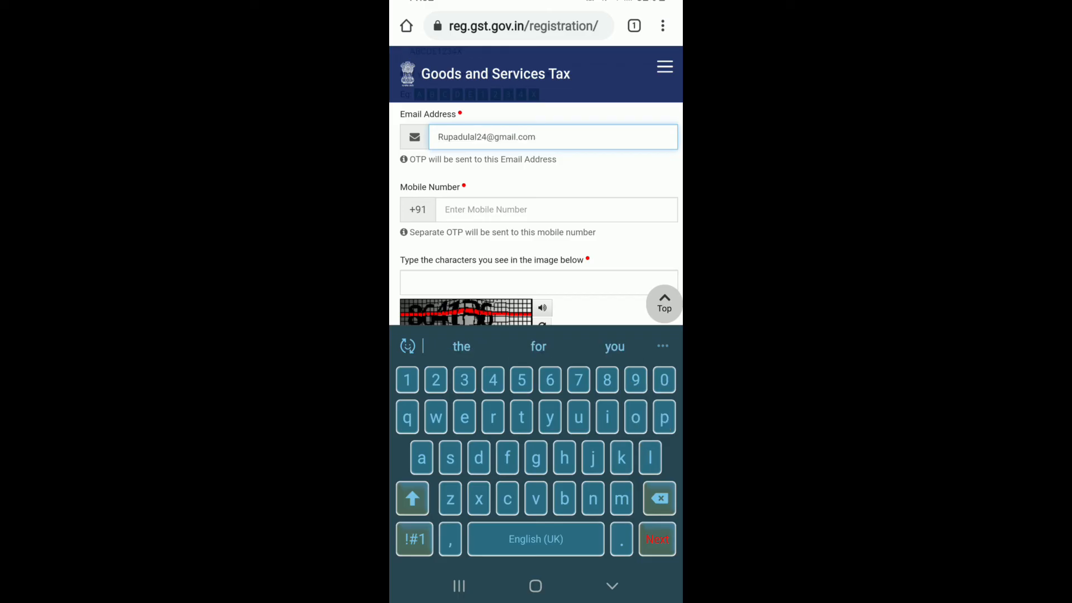
click(556, 208)
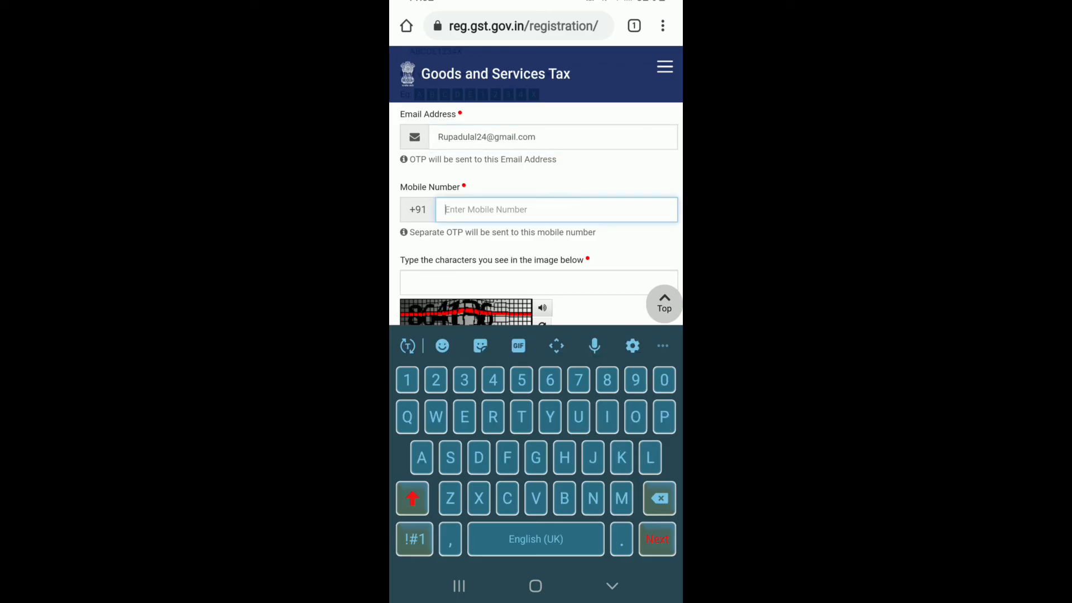